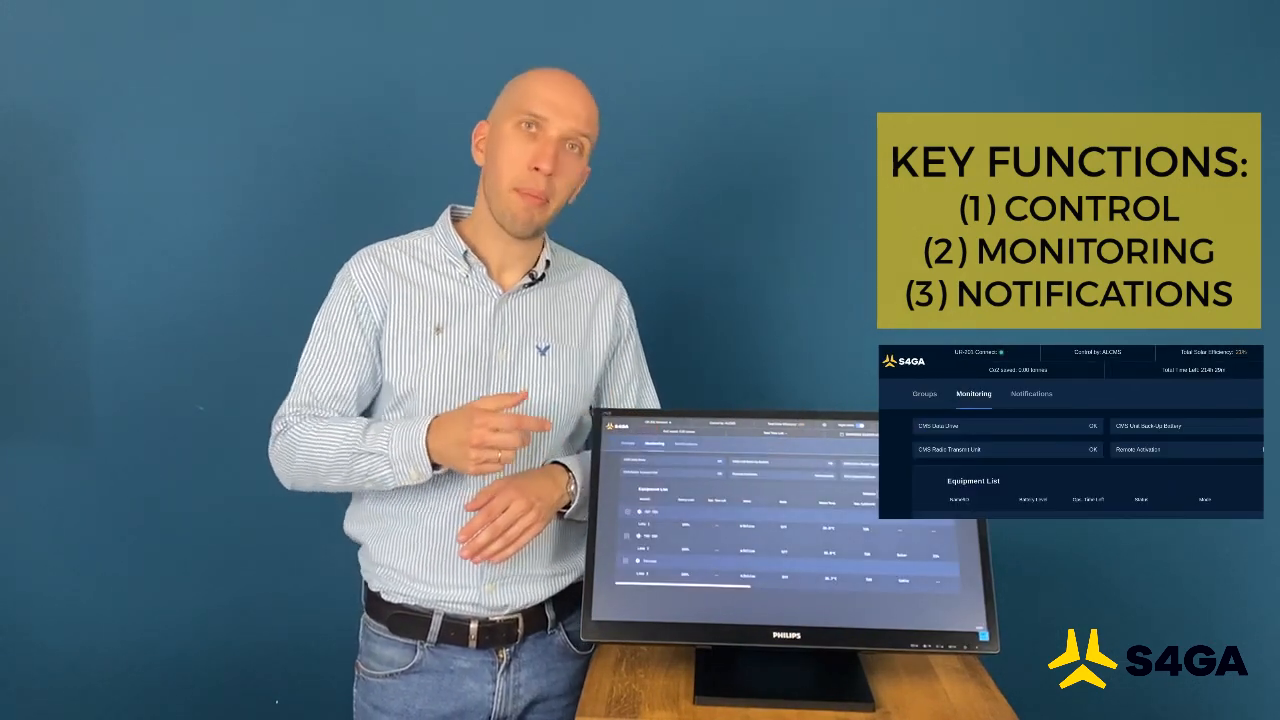
Step: Switch to the Notifications list showing device-availability and emergency-mode alerts
{"action": "left_click", "coordinate": [1030, 393]}
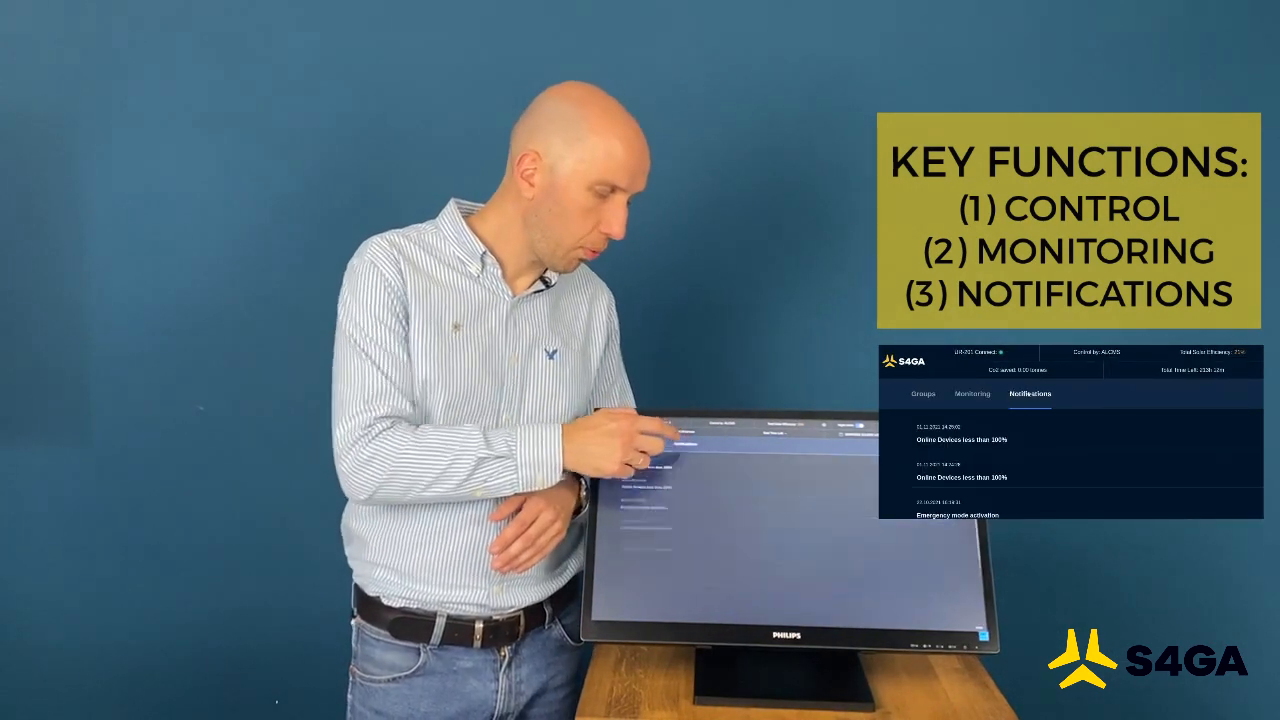